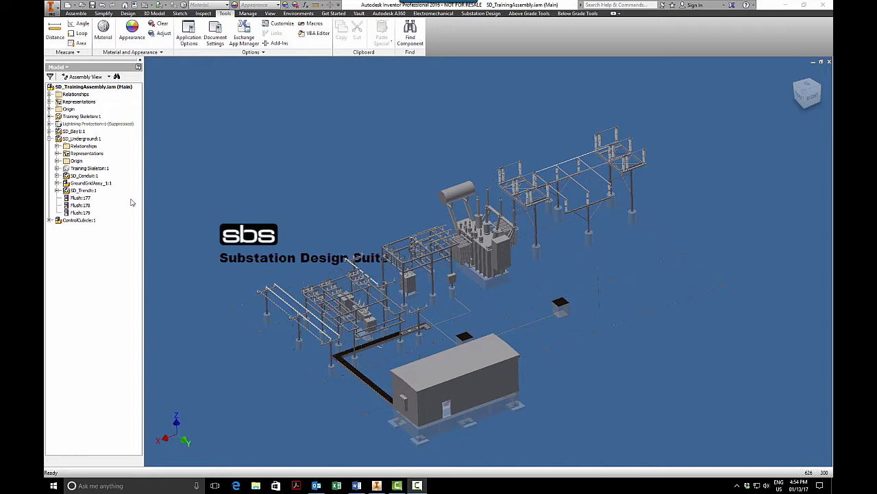
- Open SD_Conduit:1 from the SD_Underground subassembly in its own window
left_click(84, 146)
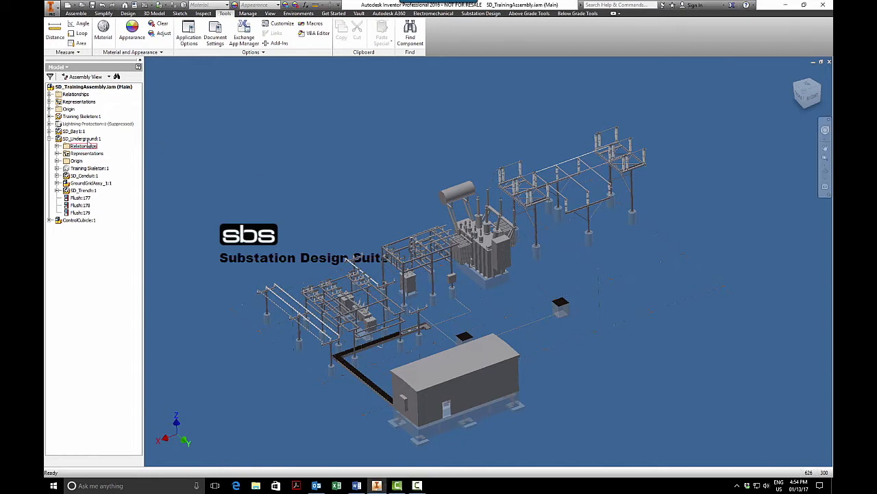
left_click(82, 139)
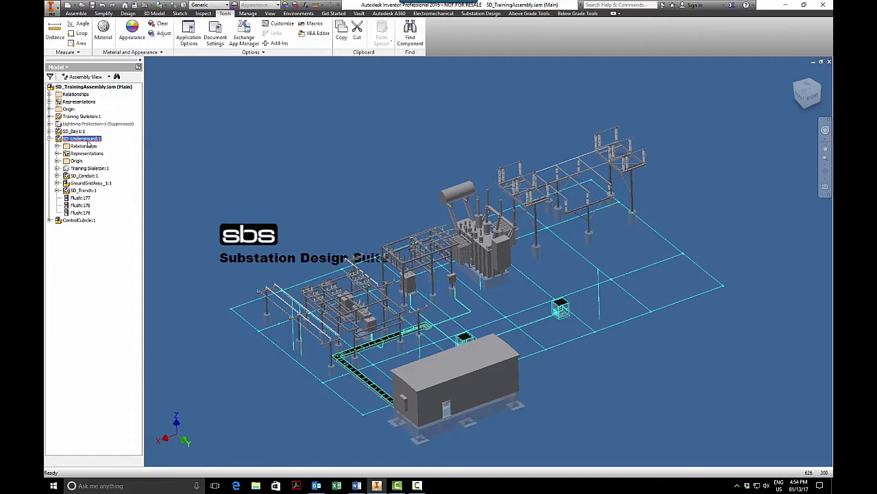
left_click(82, 176)
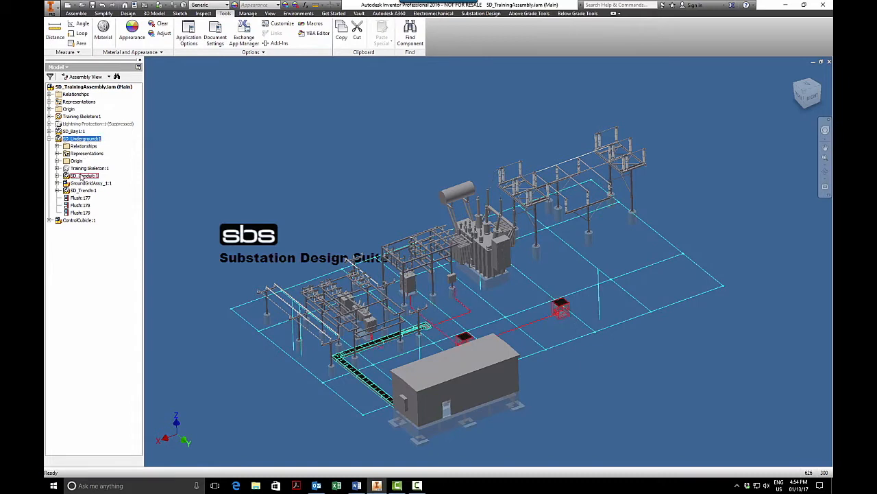
right_click(81, 175)
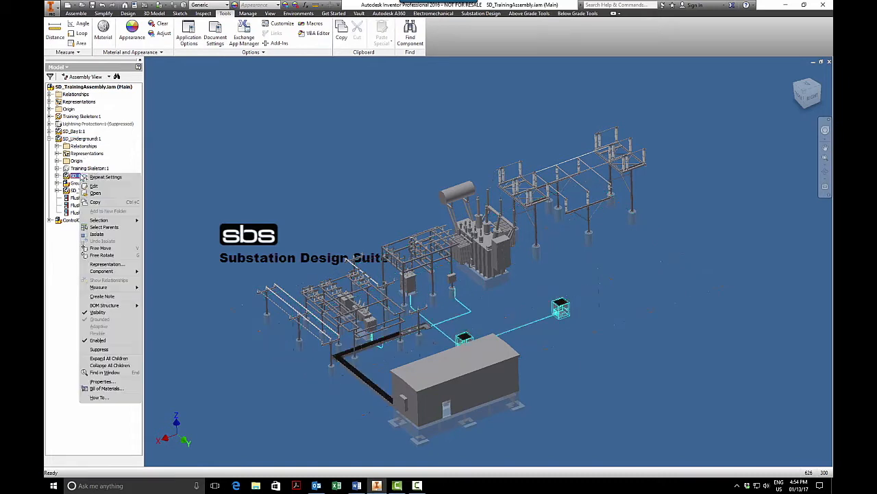
left_click(95, 193)
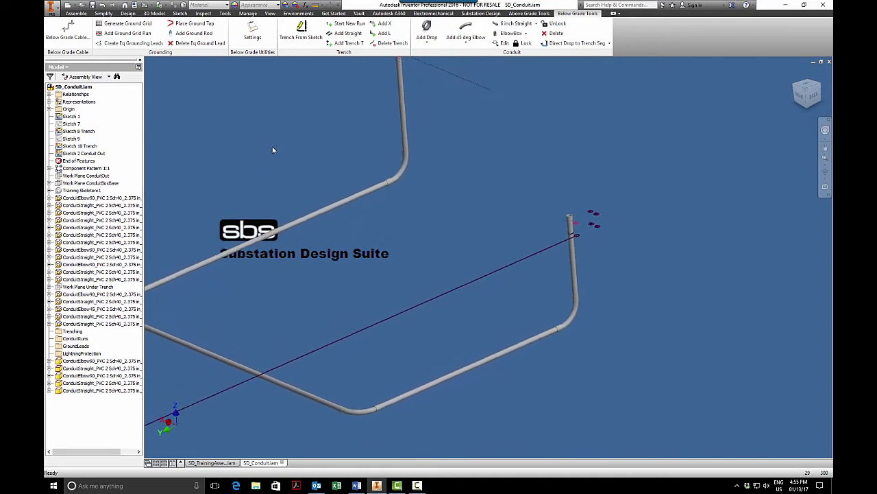
left_click(71, 116)
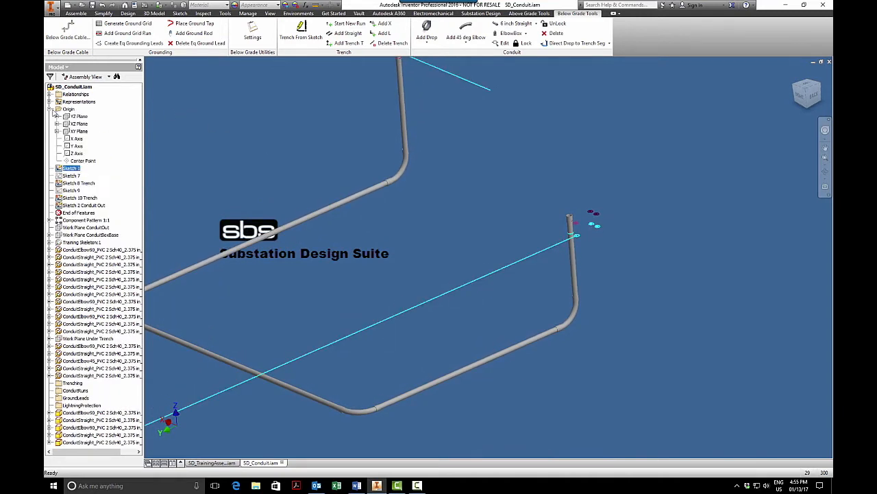
left_click(76, 138)
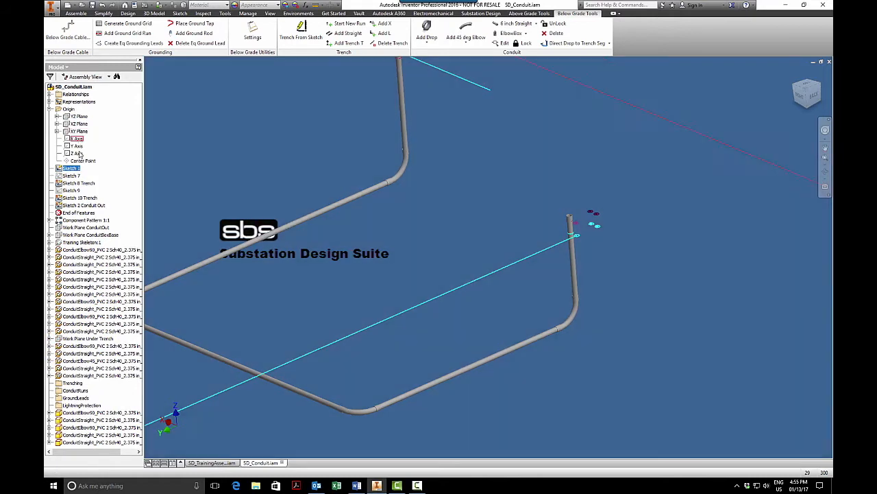
left_click(82, 161)
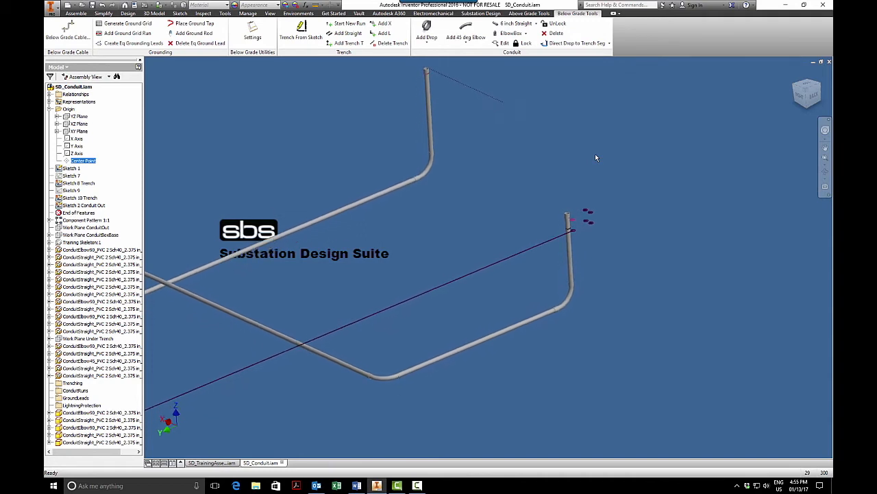
left_click(84, 205)
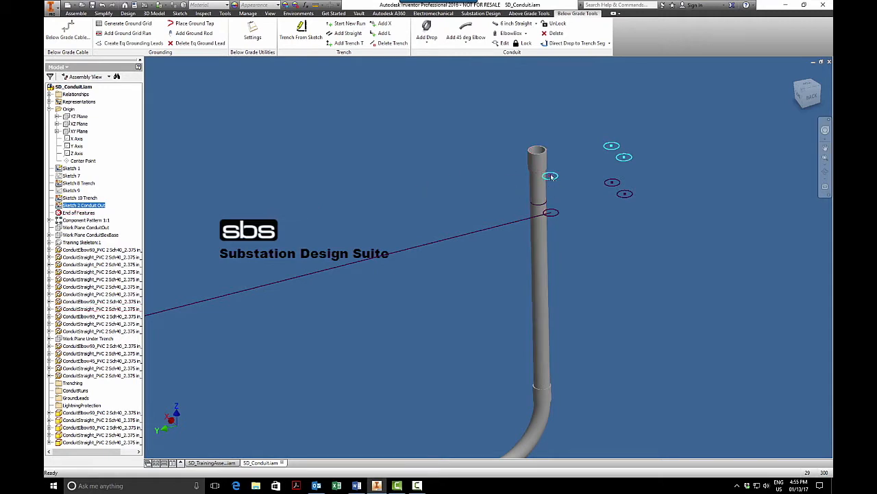
mouse_move(552, 177)
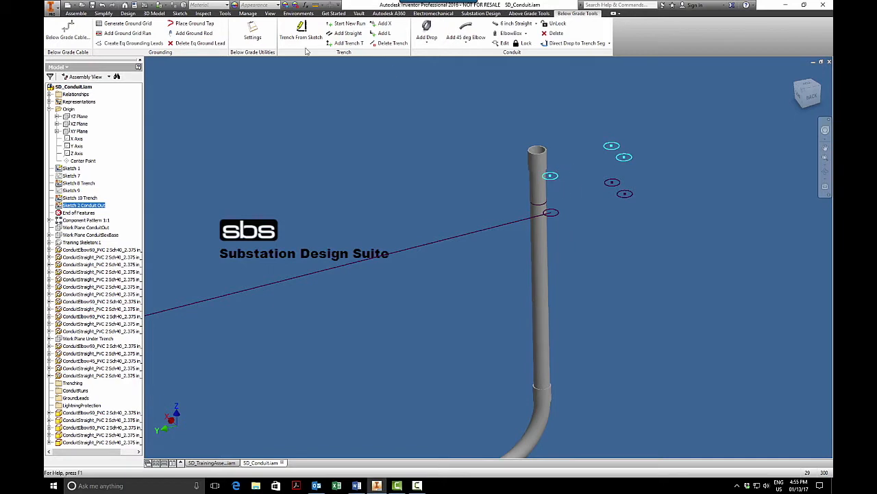
mouse_move(383, 144)
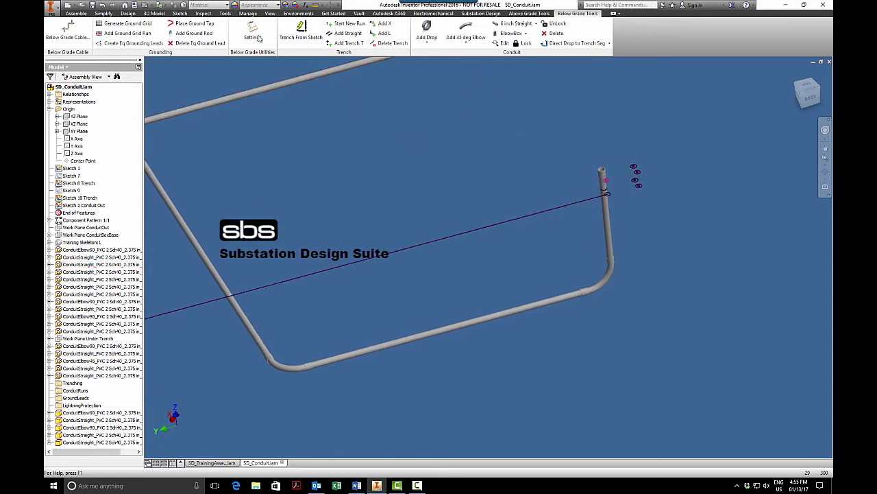
- Set the default rigid conduit size to PVC 3" Sch40 in Below Grade Settings and close it
left_click(252, 31)
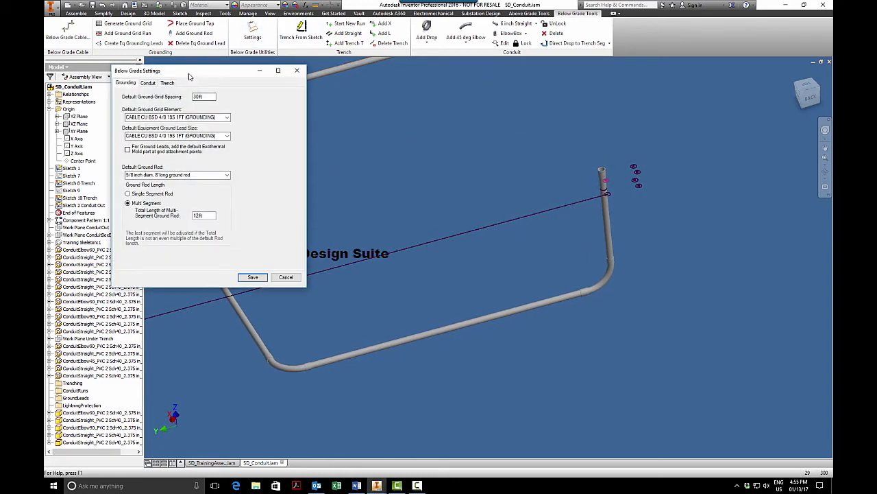
left_click_drag(189, 70, 411, 124)
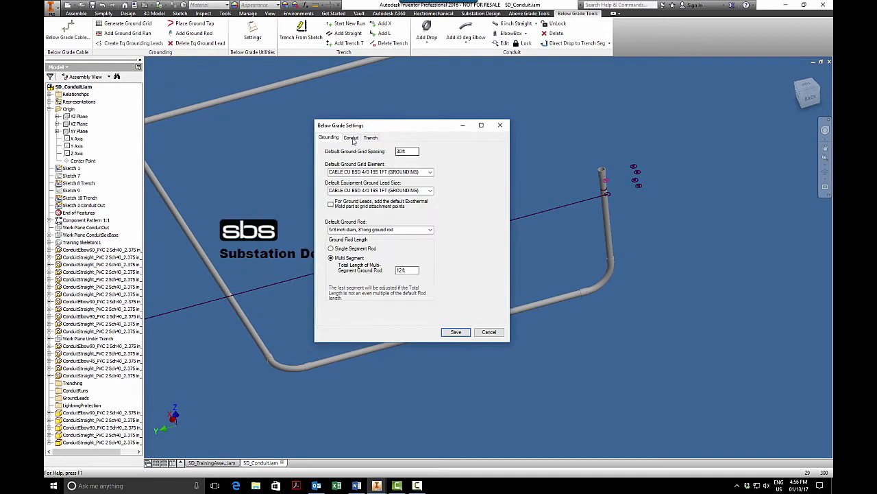
left_click(351, 137)
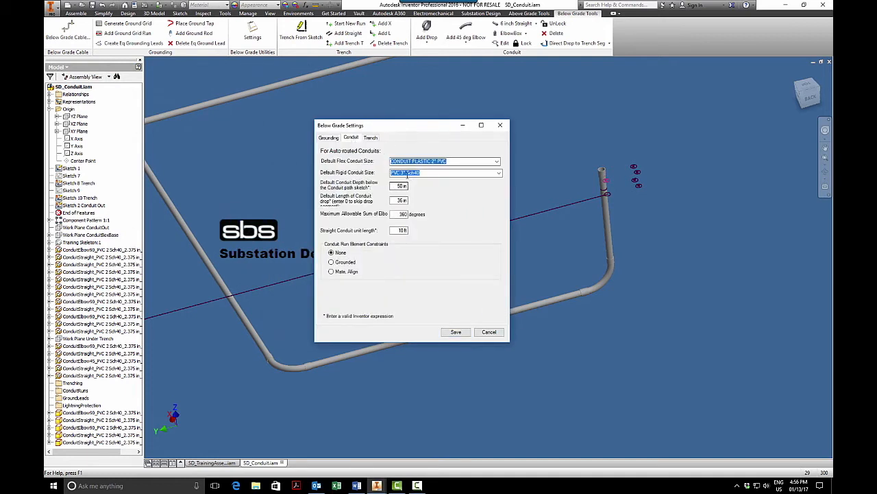
left_click(499, 172)
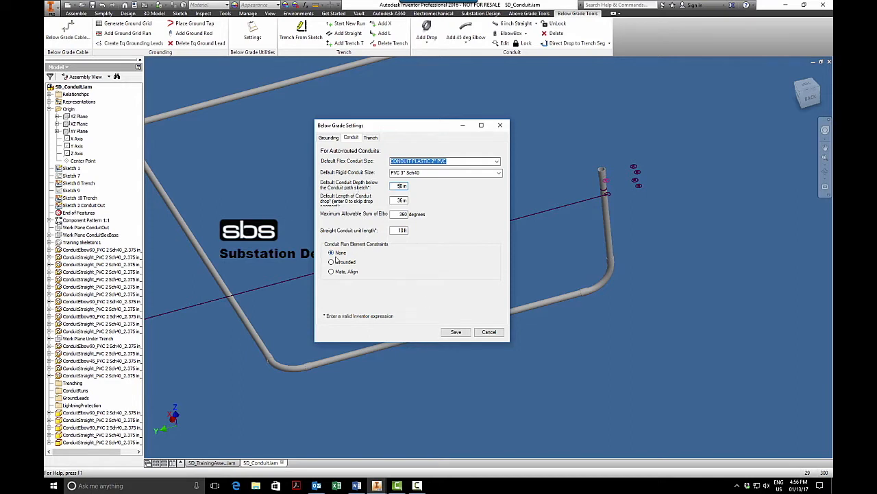
left_click(331, 262)
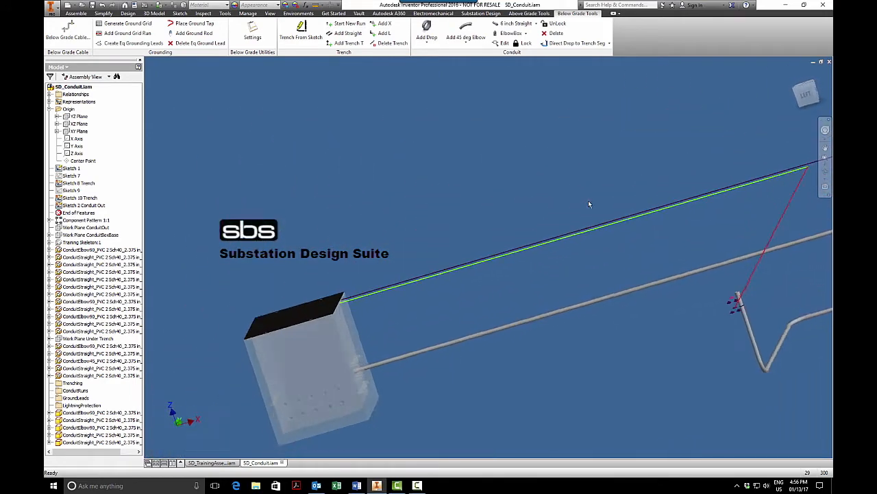
- Start a Direct Drop to Trench Seg conduit run from the equipment conduit opening
left_click(86, 219)
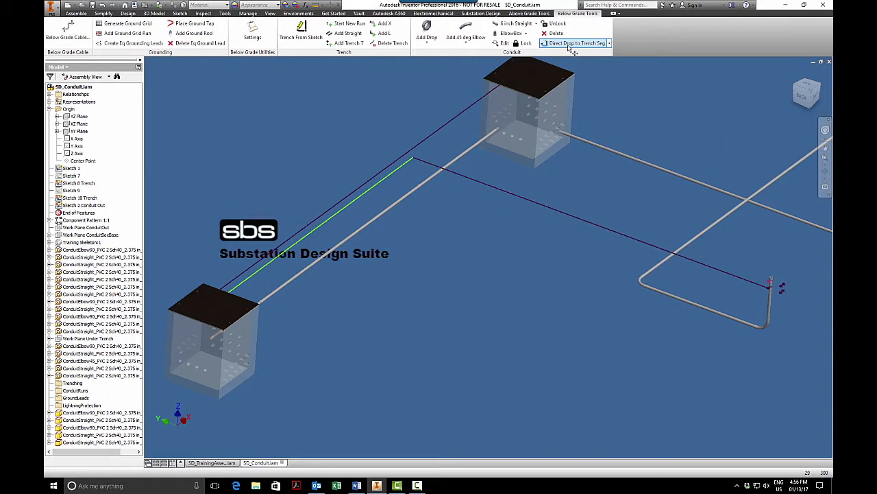
left_click(607, 43)
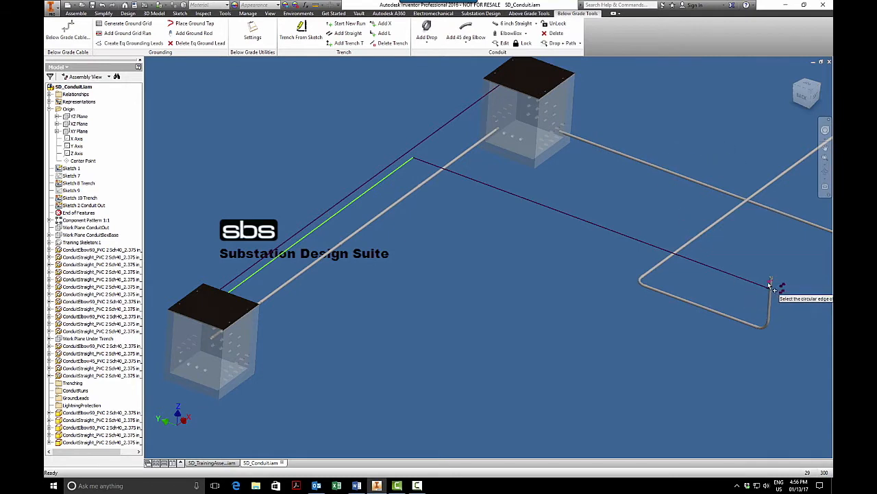
mouse_move(758, 261)
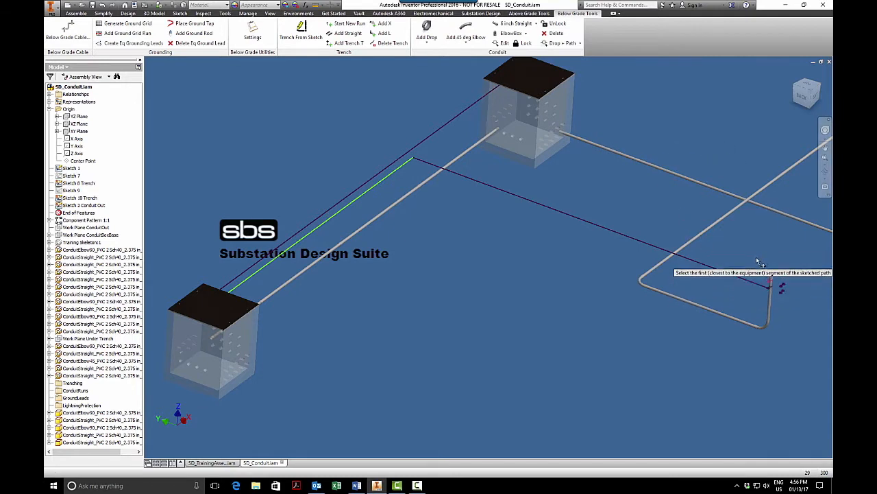
mouse_move(658, 211)
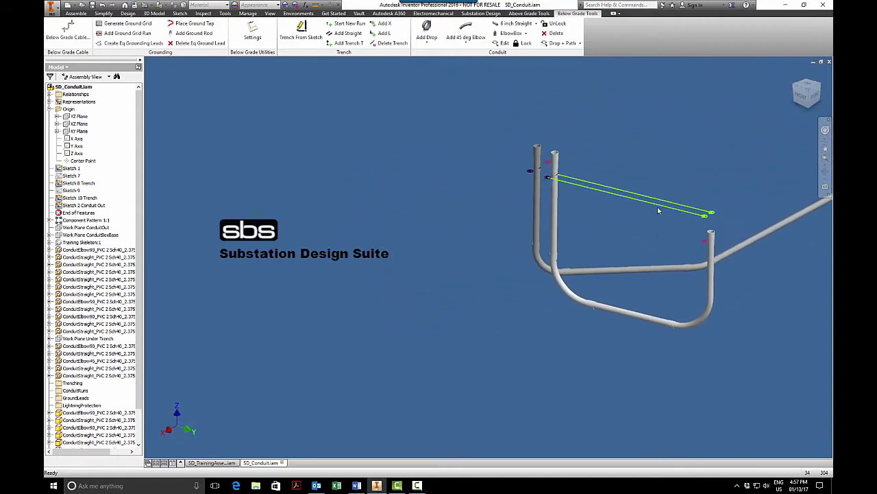
- Choose Drop to Drop + Path routing to connect the two conduit risers along the sketch
left_click_drag(658, 212, 567, 198)
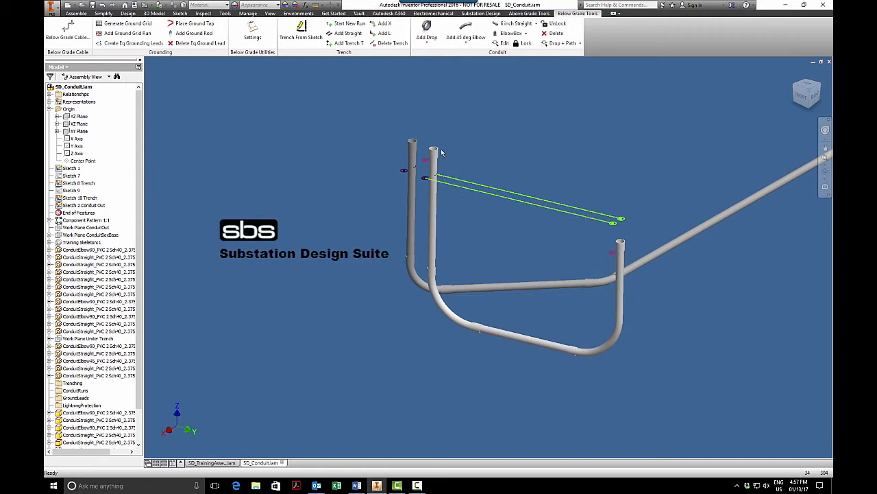
mouse_move(607, 266)
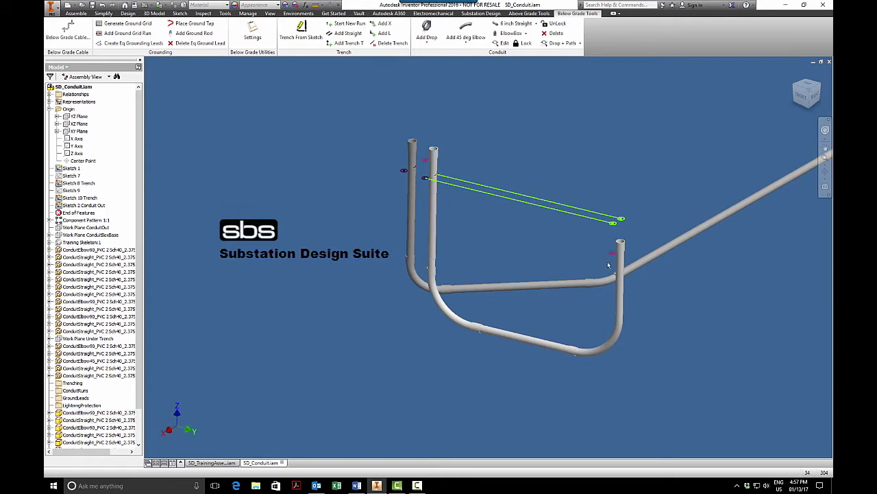
mouse_move(614, 242)
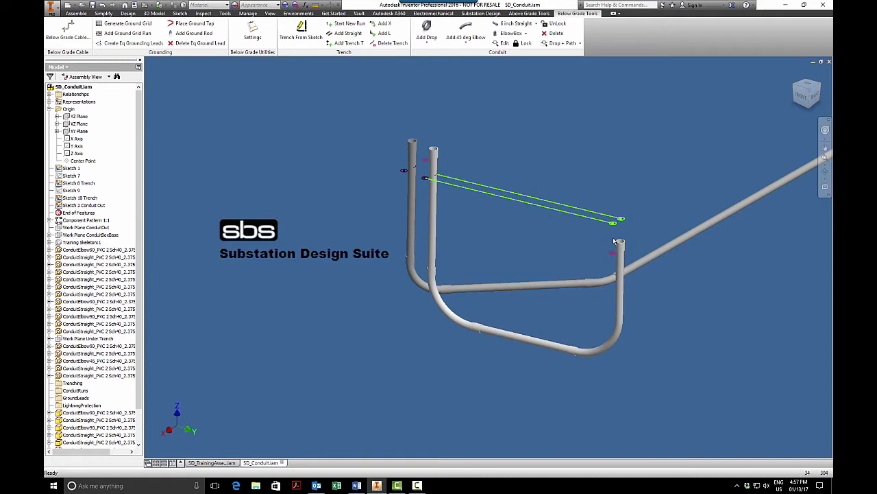
mouse_move(581, 66)
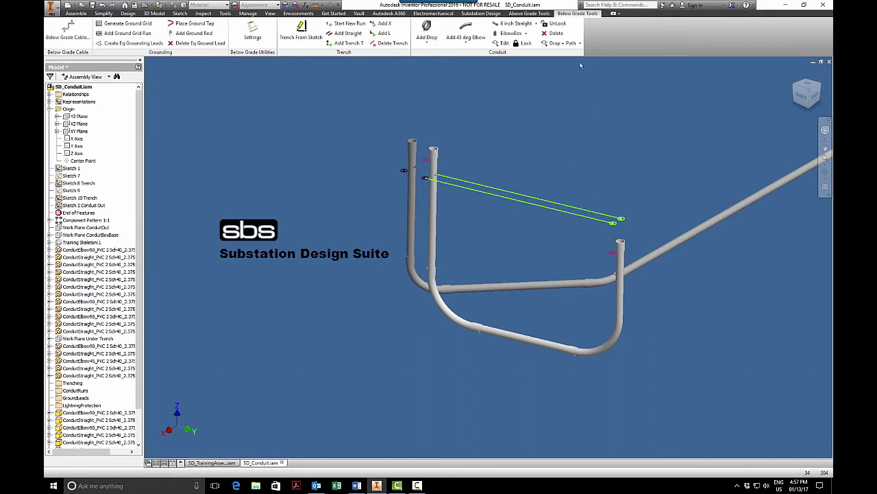
left_click(564, 43)
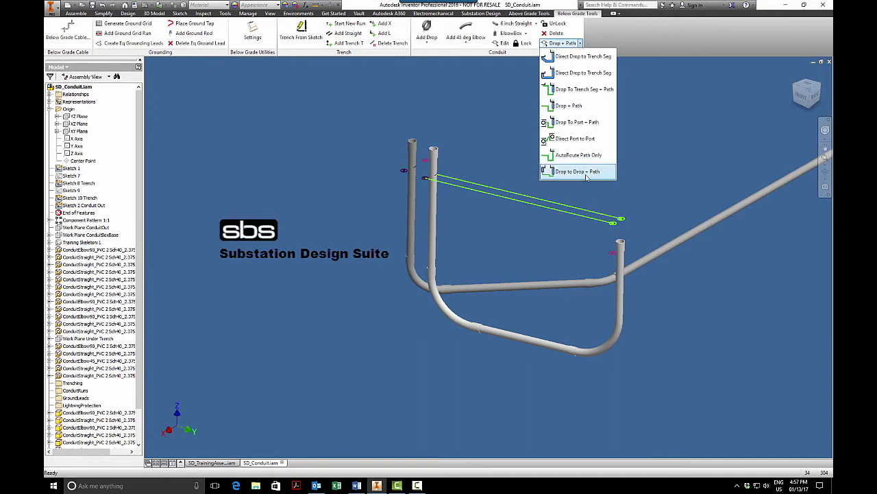
mouse_move(577, 172)
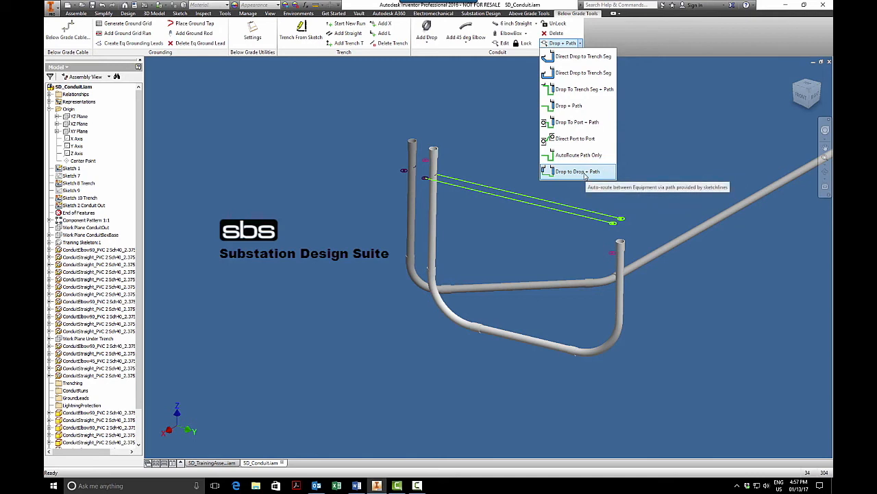
left_click(576, 171)
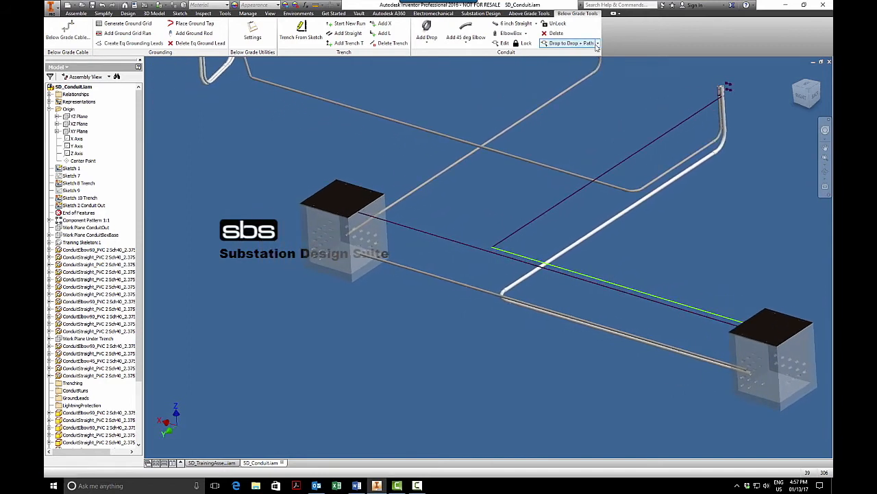
- Choose Direct Port to Port routing between the pull box ports along the sketch lines
left_click(598, 43)
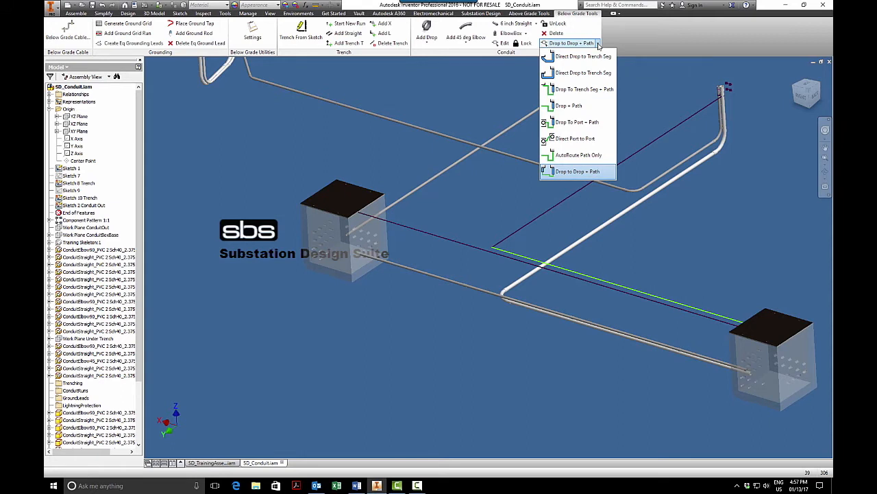
mouse_move(575, 139)
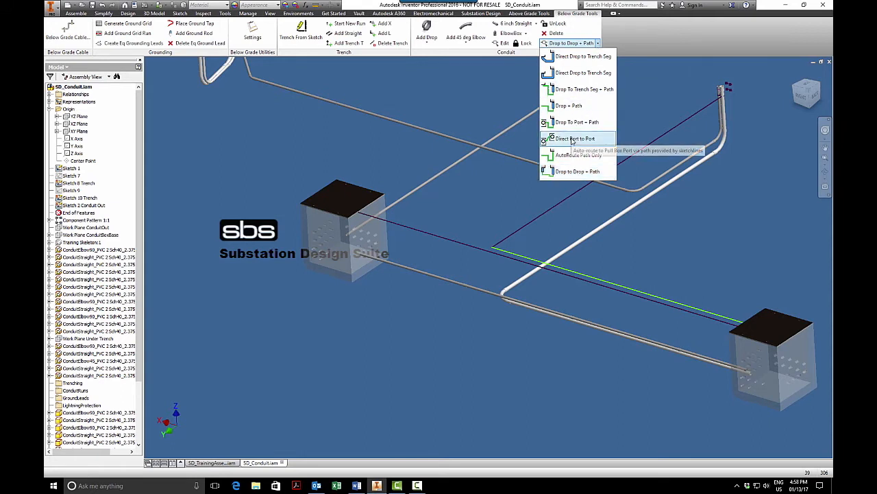
left_click(575, 139)
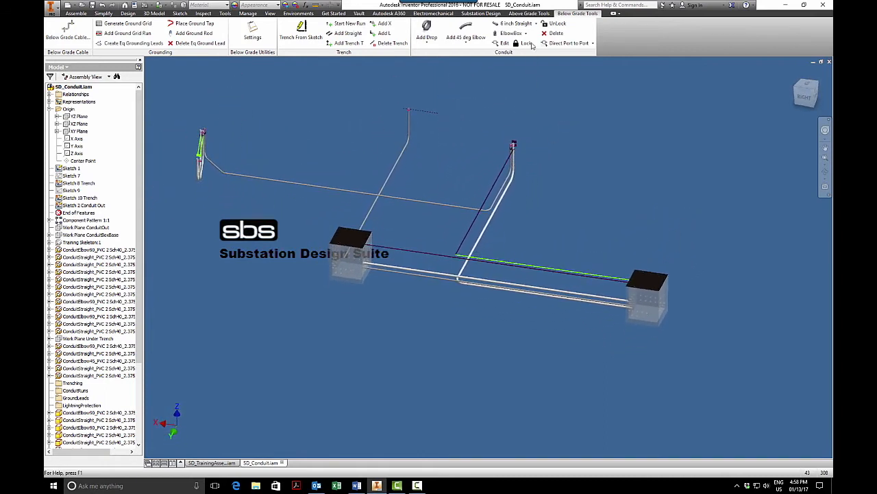
- Choose a 12 inch Straight loose conduit section to insert
left_click(537, 24)
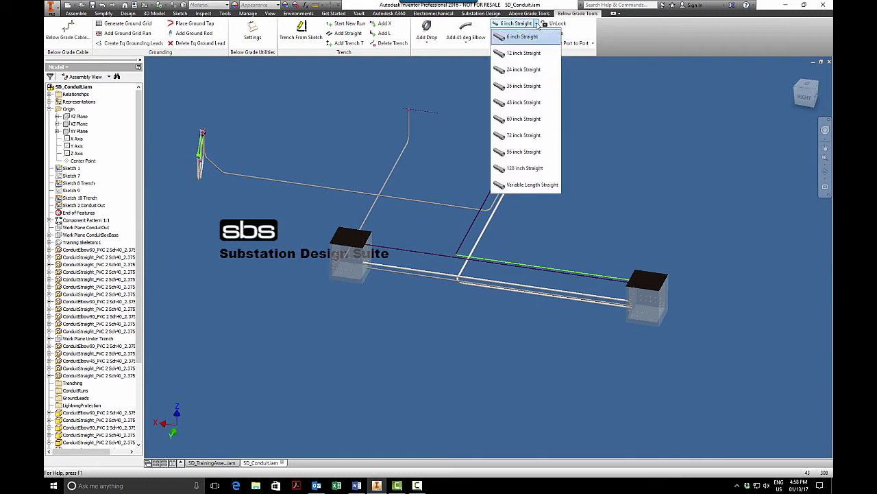
left_click(523, 53)
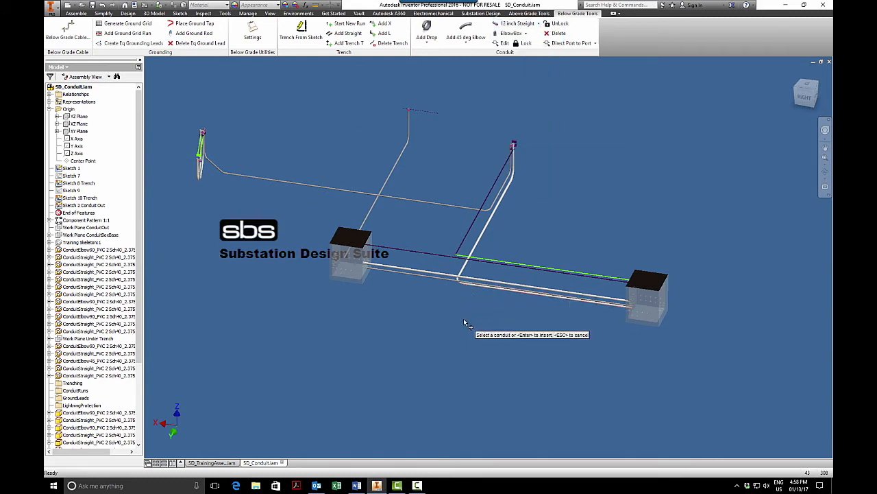
mouse_move(391, 308)
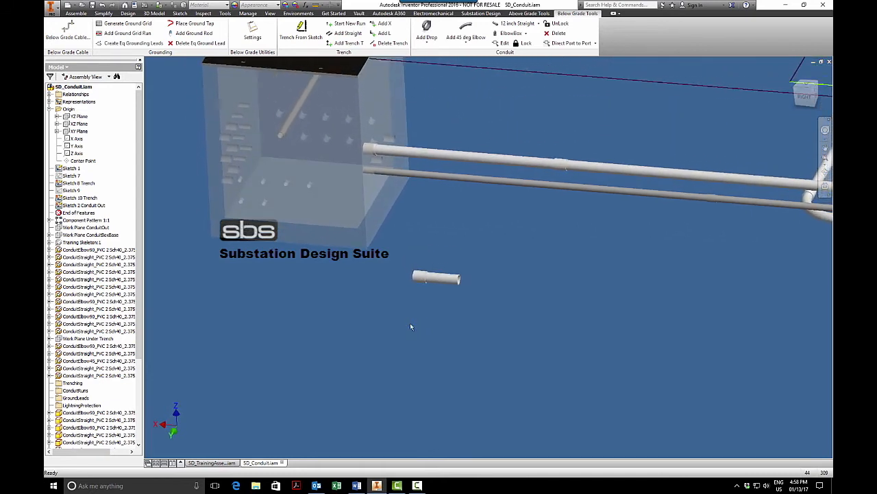
- Attach a 90 deg elbow and a short straight to the loose 12-inch conduit end
left_click(465, 36)
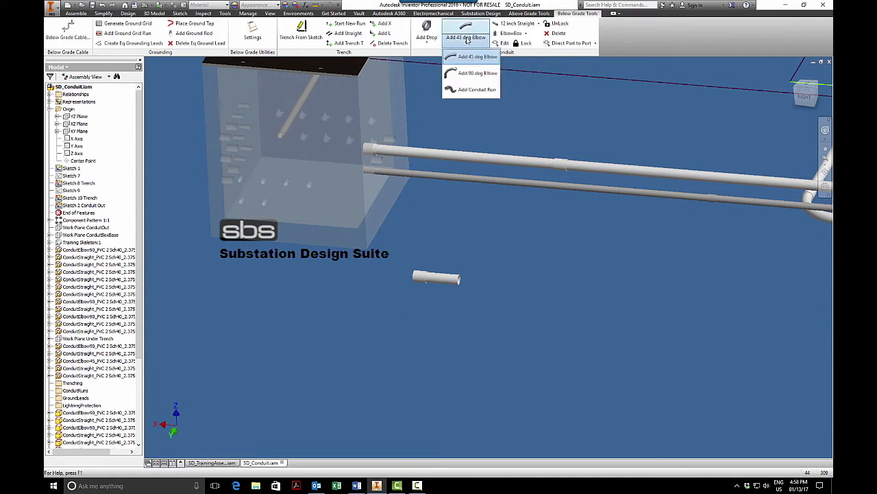
left_click(477, 73)
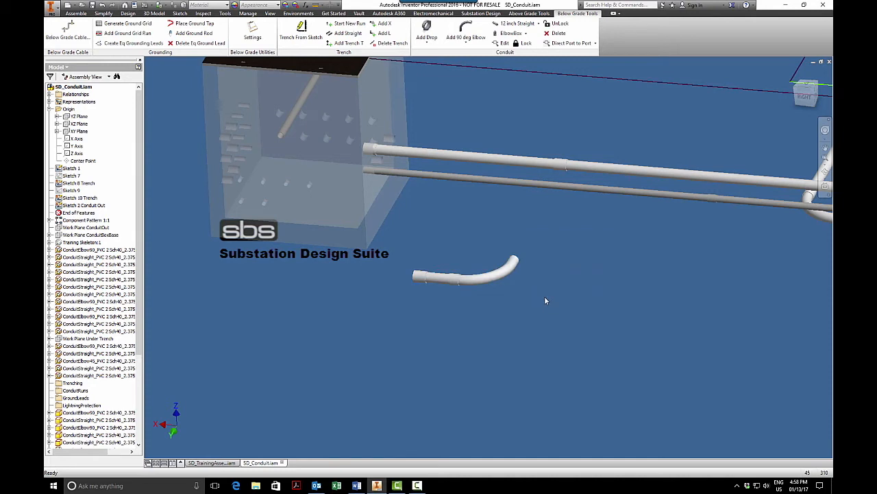
left_click(466, 275)
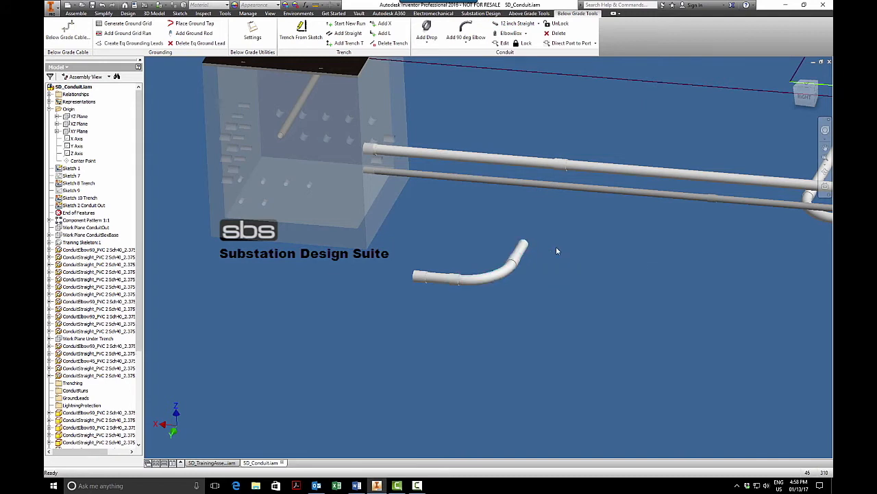
left_click(479, 268)
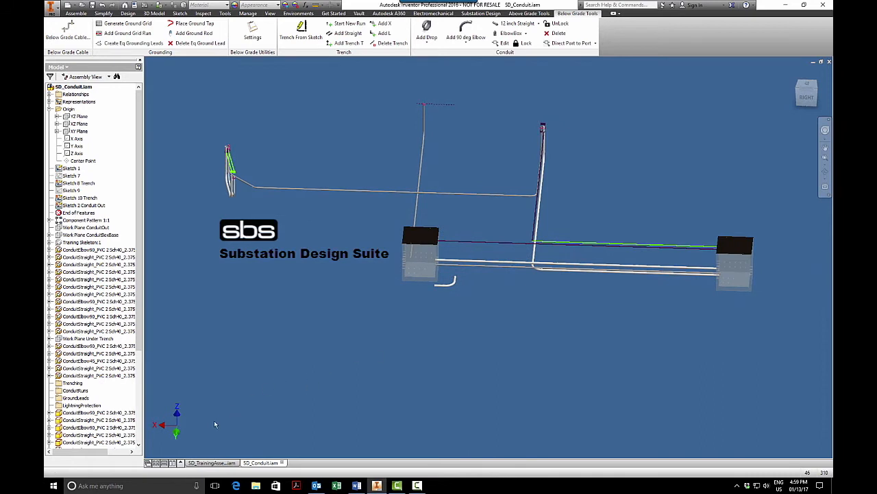
mouse_move(211, 463)
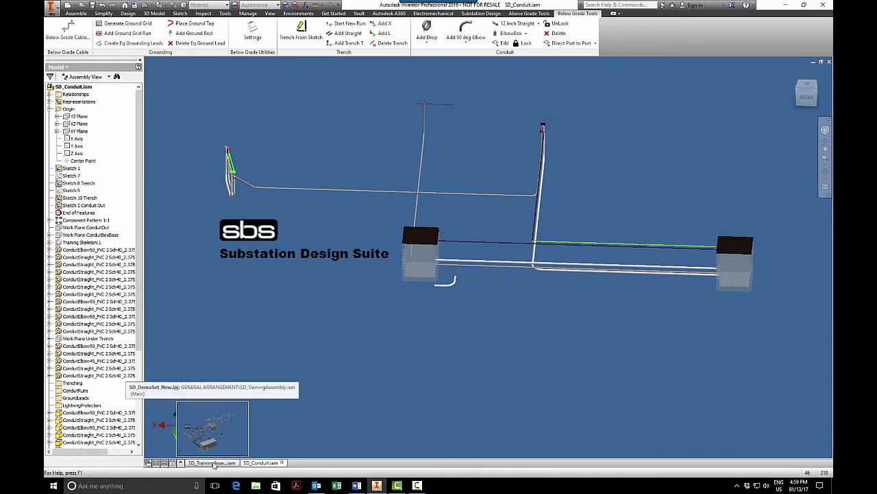
- Switch to the SD_TrainingAssembly.iam document showing the whole substation
left_click(211, 462)
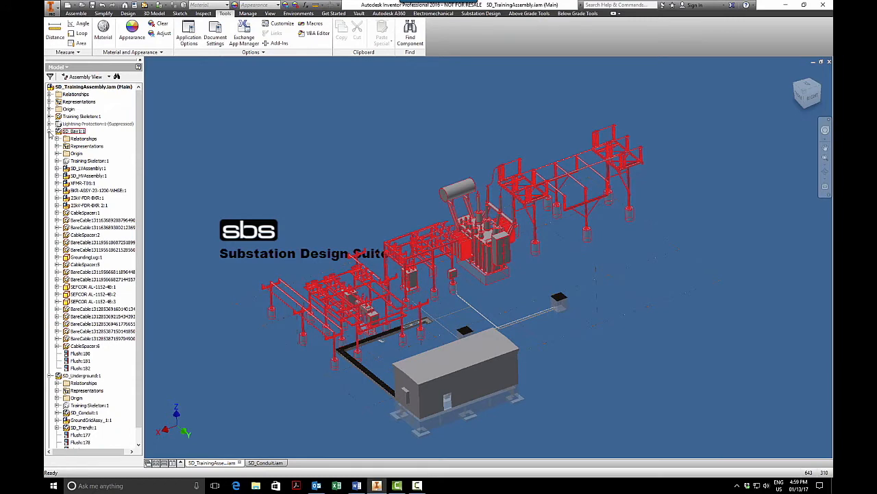
- Open the XFMR-T01.iam transformer assembly from the model browser
left_click(96, 190)
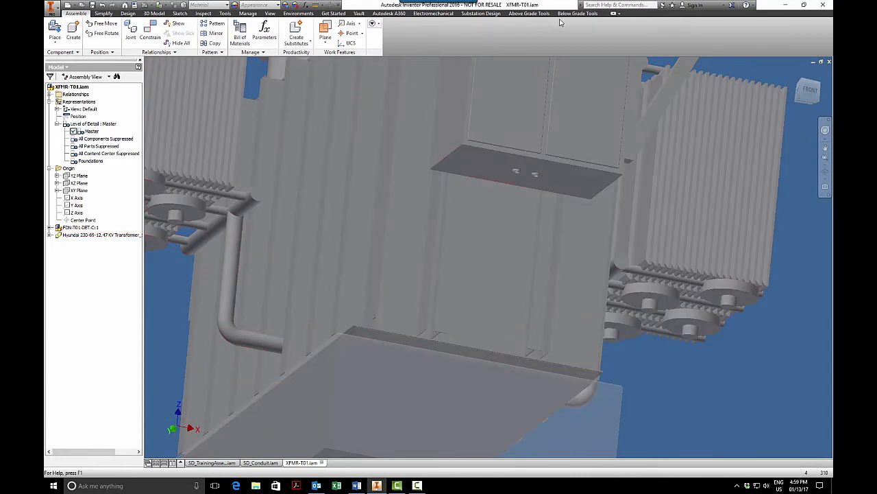
- Review the Conduit defaults in Below Grade Settings and save them unchanged
left_click(577, 13)
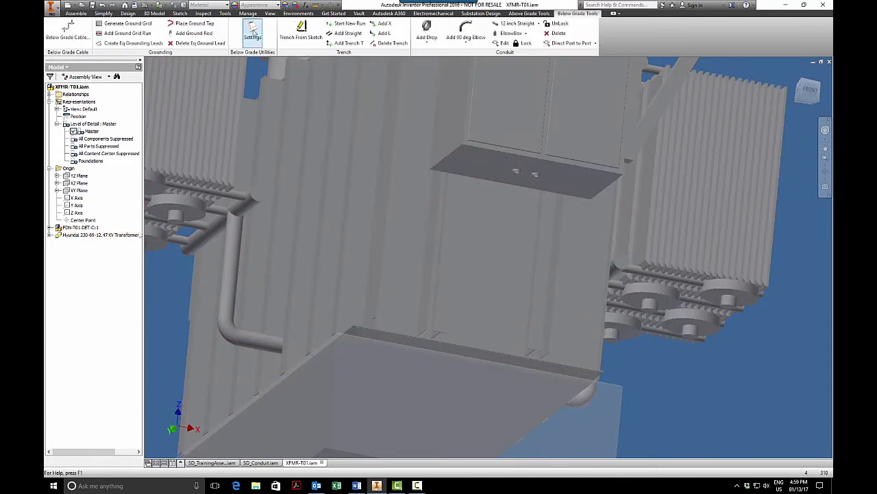
left_click(252, 31)
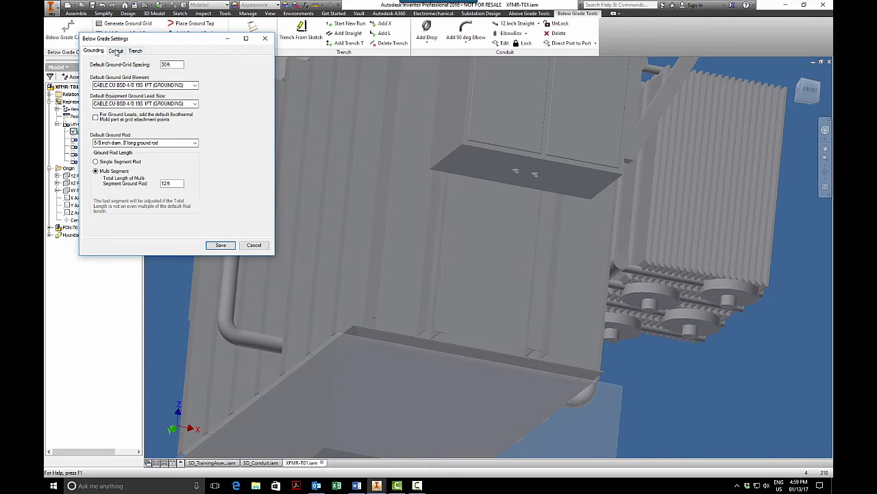
left_click(116, 51)
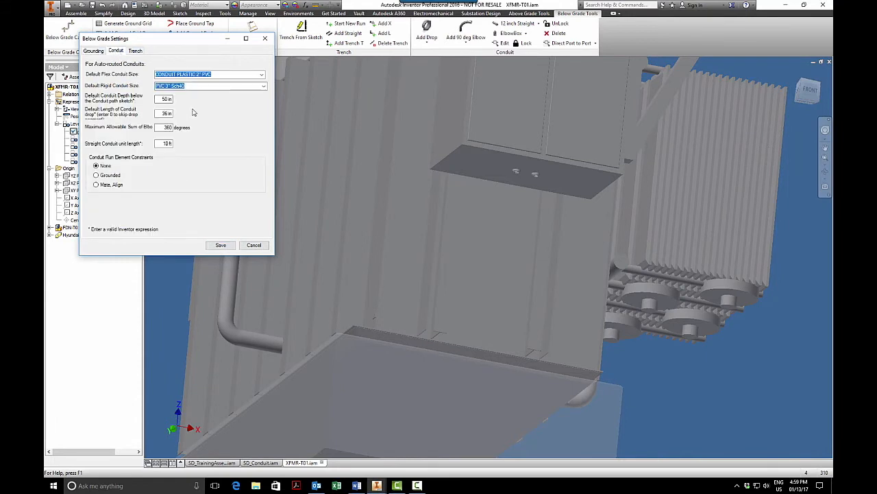
mouse_move(144, 118)
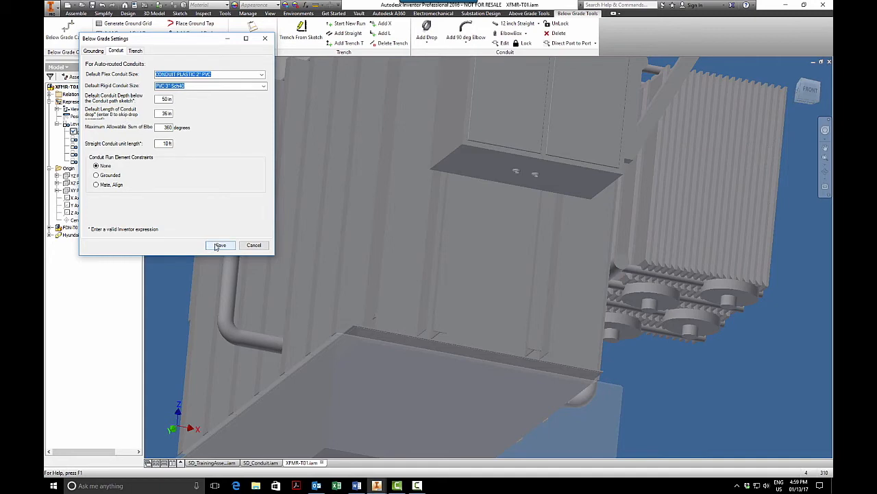
left_click(220, 245)
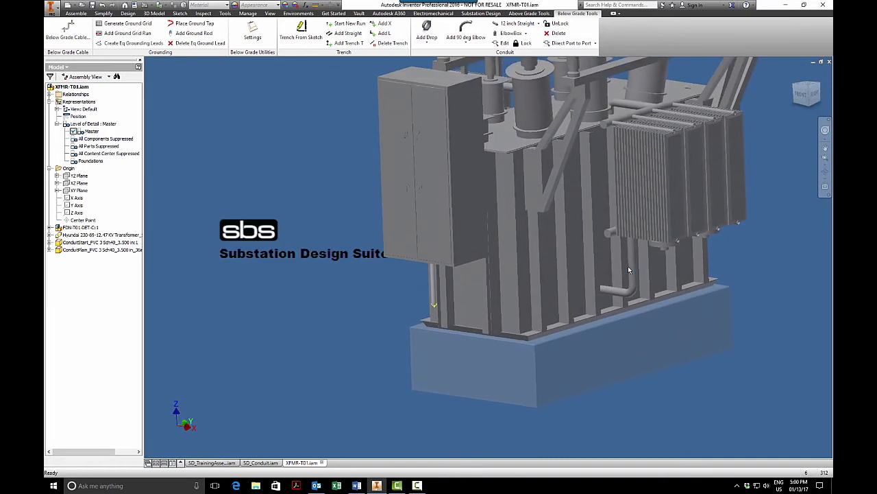
- Open SD_LVAssembly from the SD_TrainingAssembly browser in its own window
left_click(101, 249)
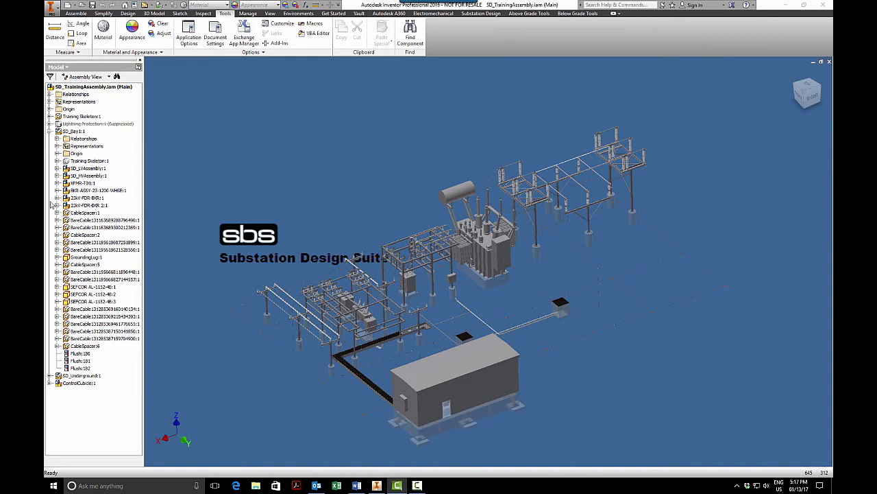
left_click(86, 168)
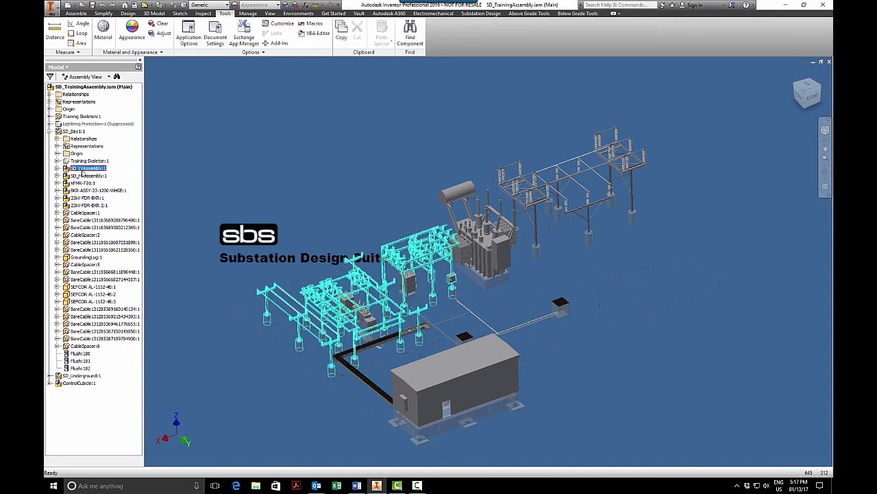
right_click(87, 168)
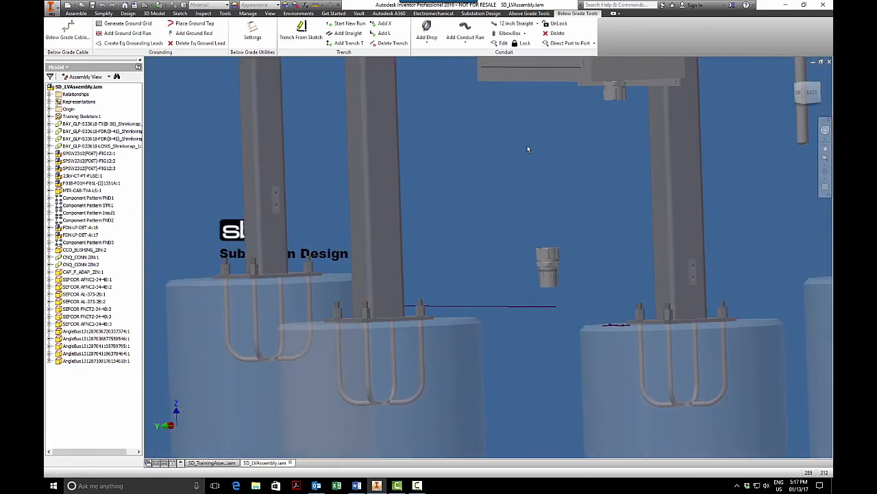
mouse_move(545, 155)
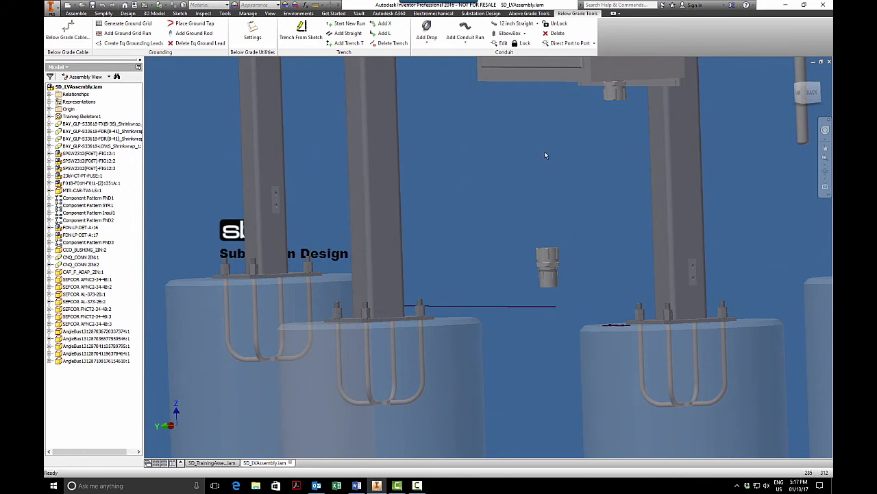
mouse_move(535, 259)
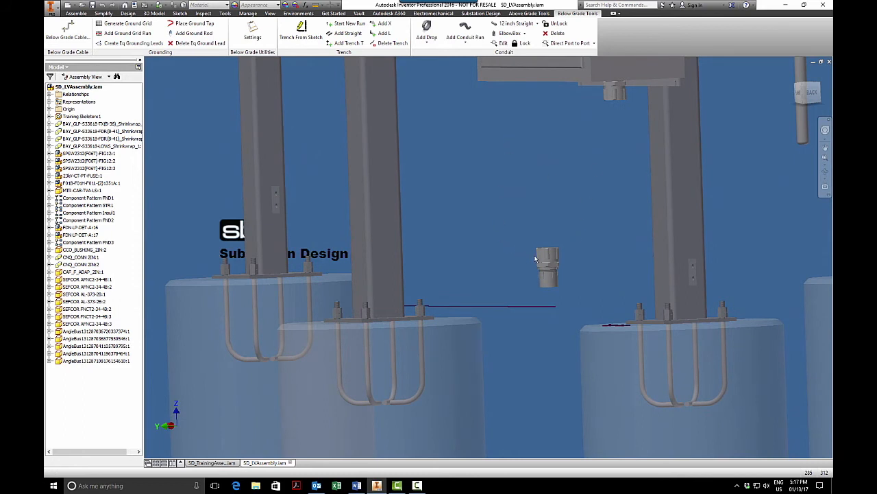
- Bring up the Below Grade Settings conduit defaults for SD_LVAssembly
left_click(548, 264)
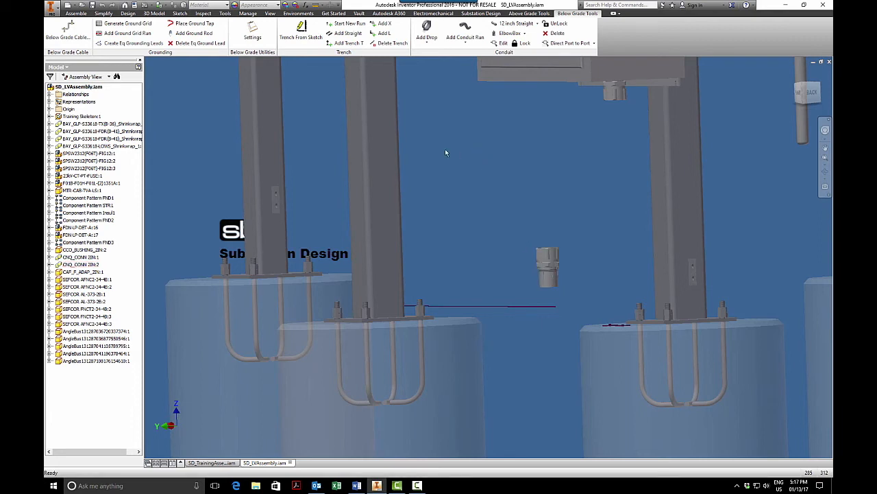
left_click(252, 30)
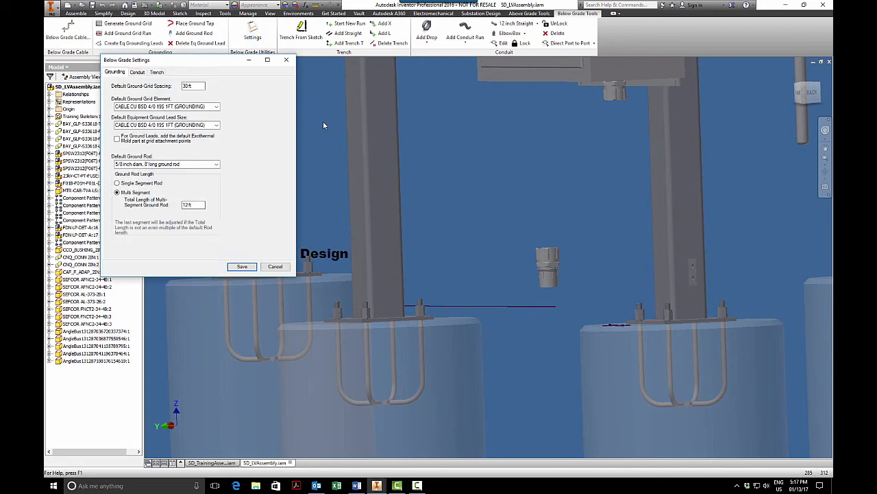
left_click_drag(127, 60, 304, 93)
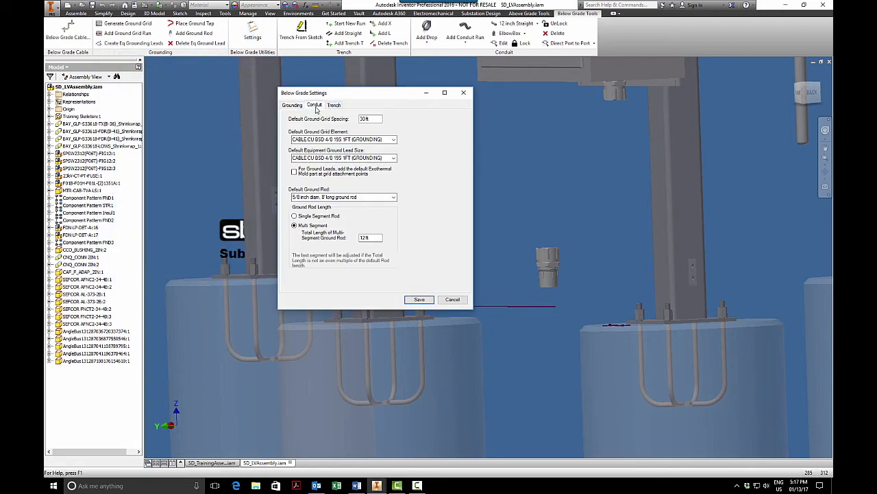
left_click(314, 104)
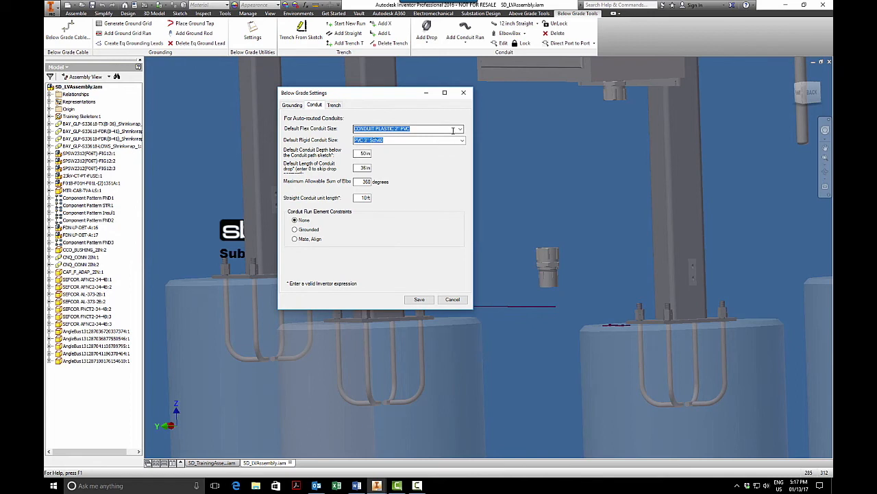
- Set Default Flex Conduit Size to 3" PVC SCH 40 with Grounded run elements and save
left_click(461, 139)
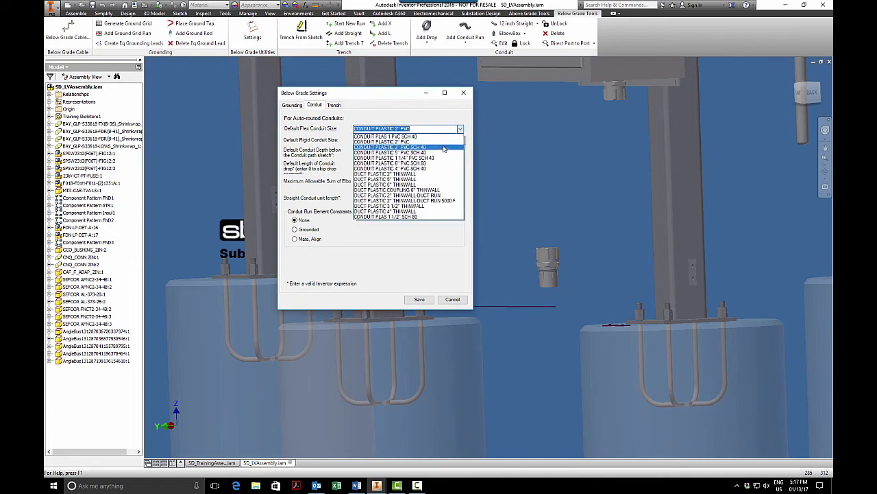
left_click(392, 146)
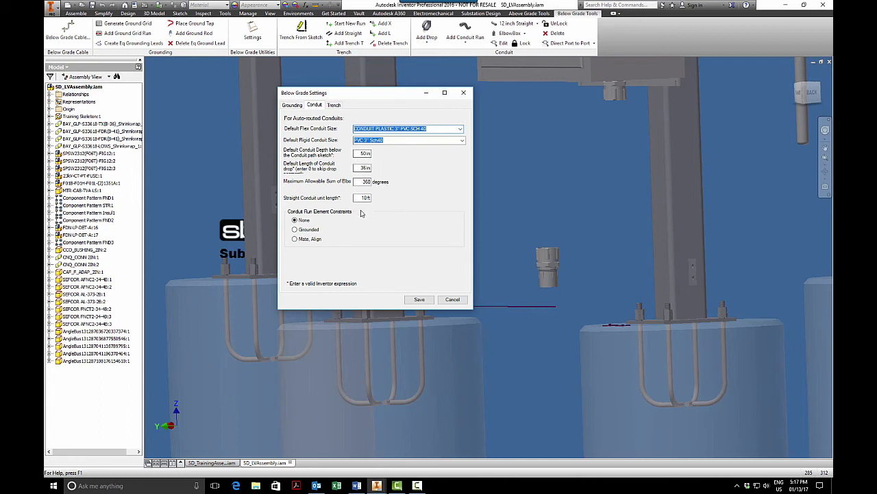
left_click(294, 229)
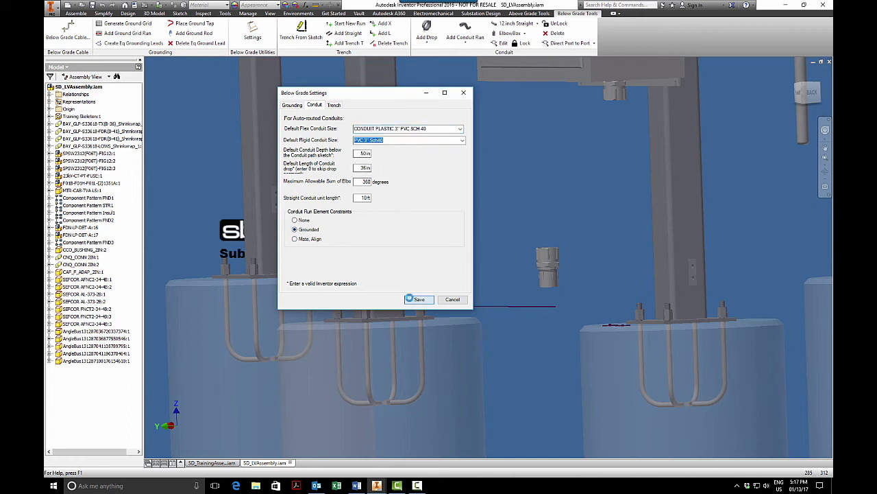
left_click(419, 299)
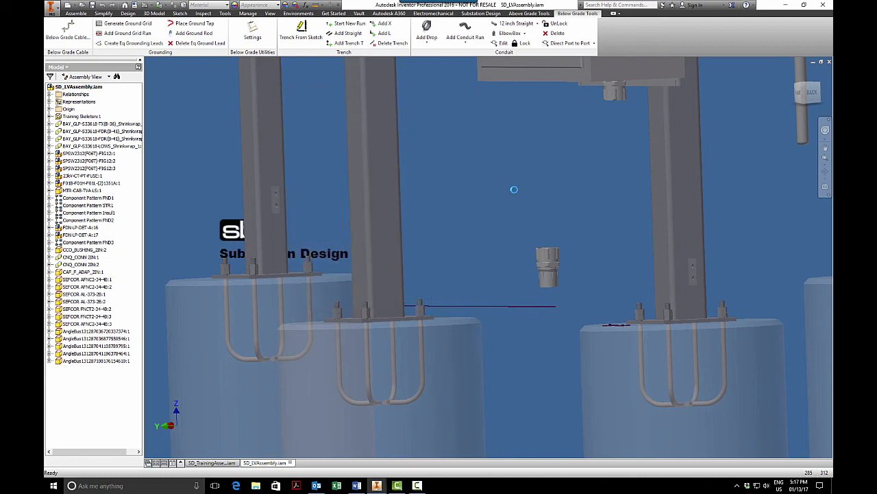
- Add a flex conduit run between the LV box fitting edge and the conduit stub edge
left_click(465, 37)
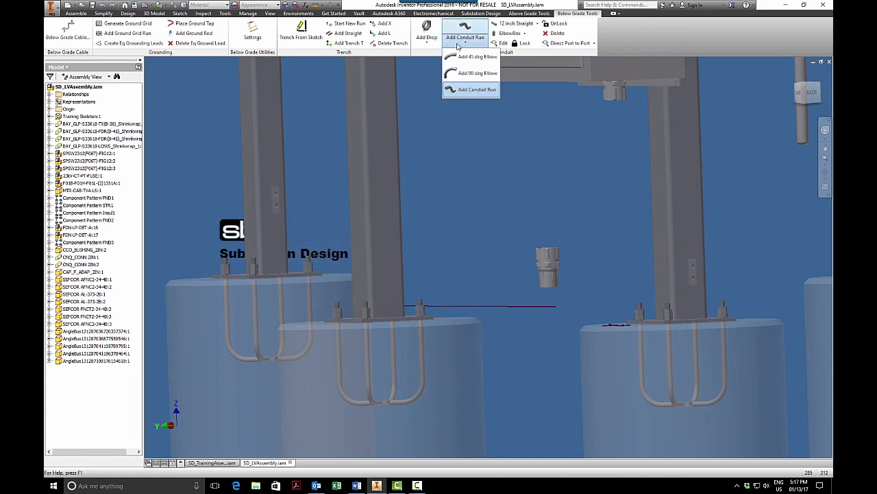
mouse_move(474, 89)
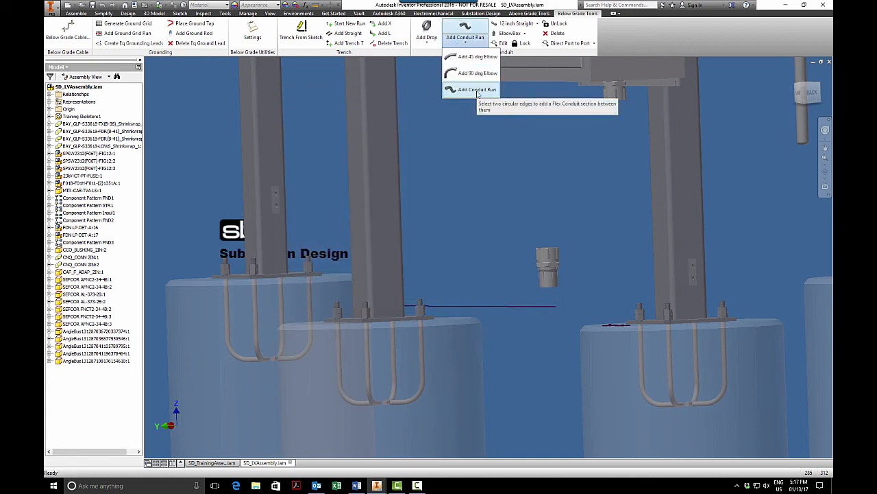
left_click(475, 89)
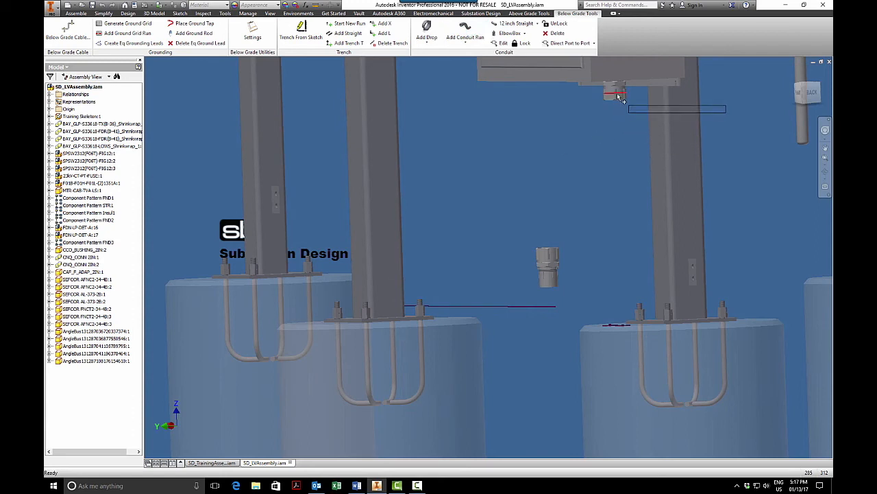
mouse_move(535, 251)
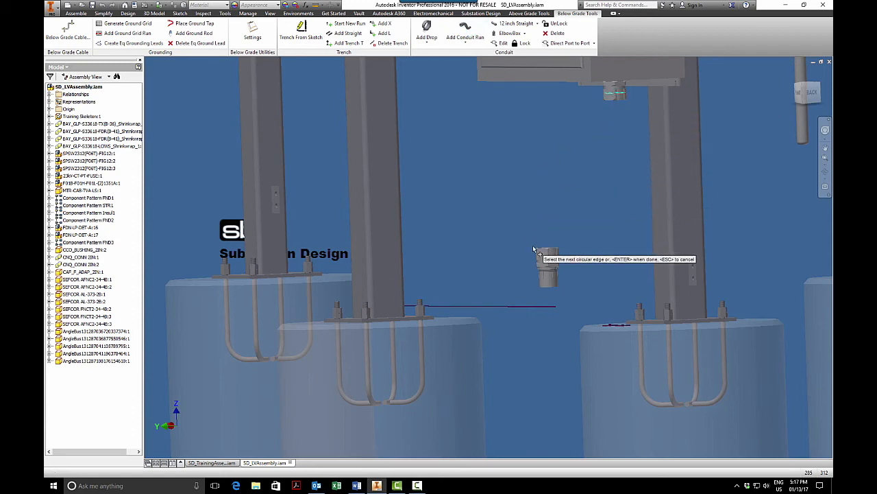
mouse_move(495, 236)
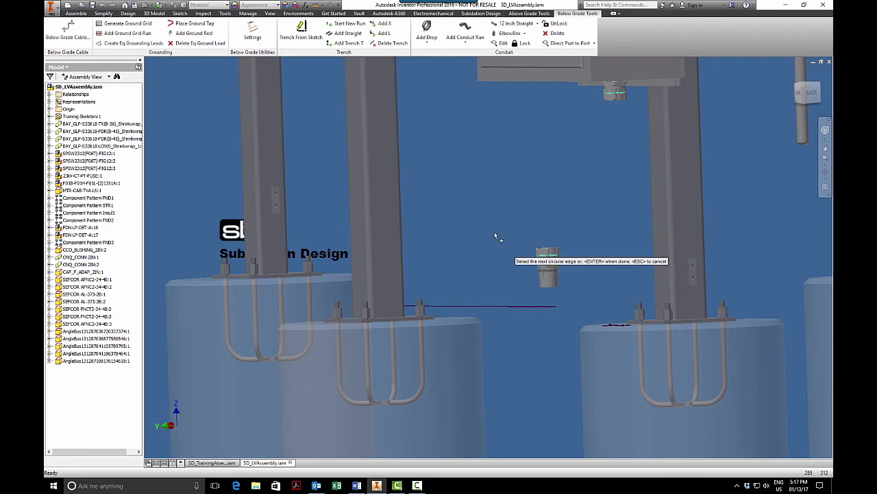
mouse_move(463, 191)
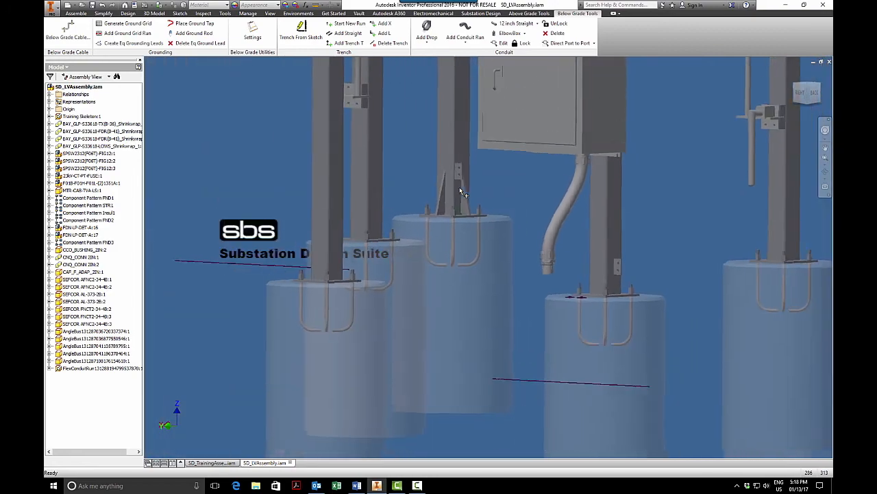
left_click_drag(459, 192, 477, 192)
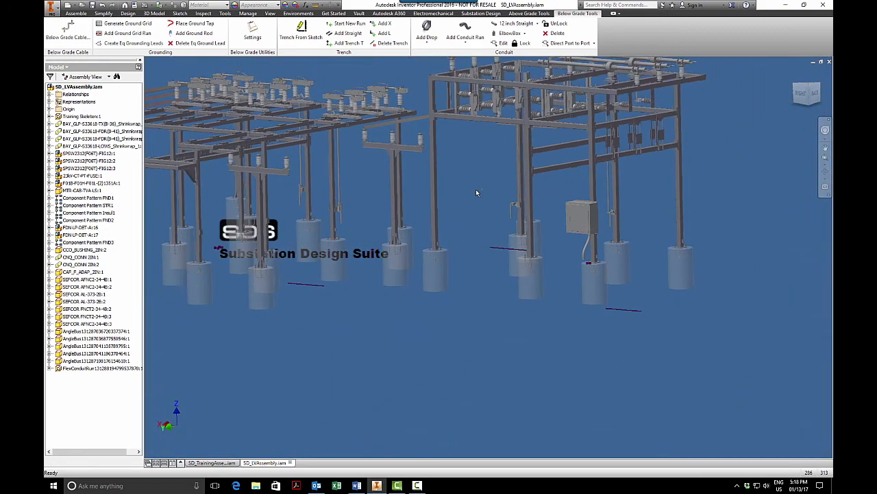